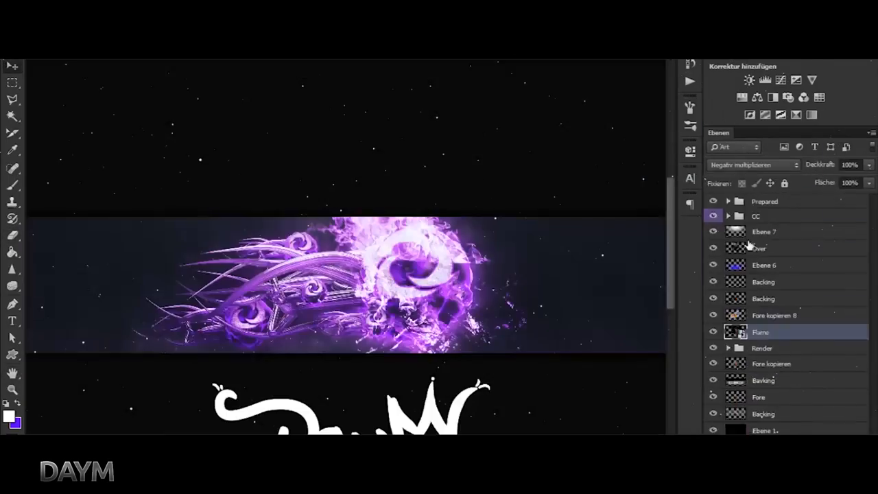
# Step: Apply a Gaussian Blur to the purple tentacle render and confirm it
pyautogui.click(752, 165)
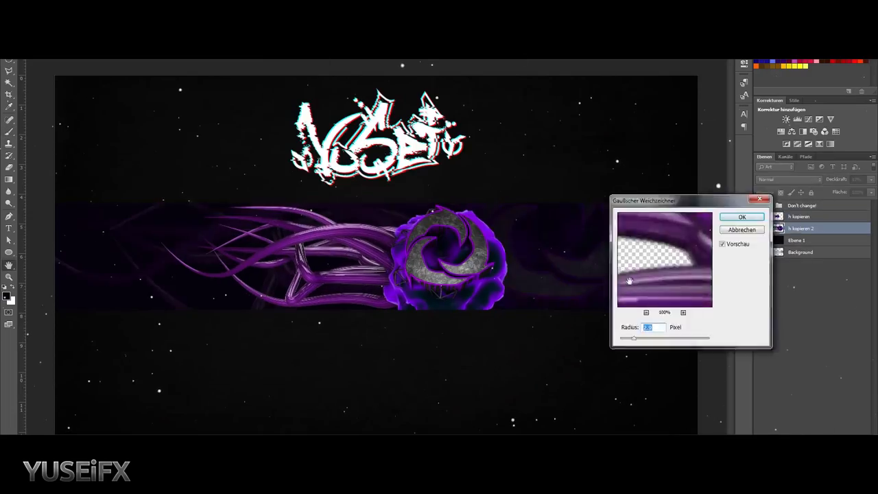
pyautogui.click(741, 216)
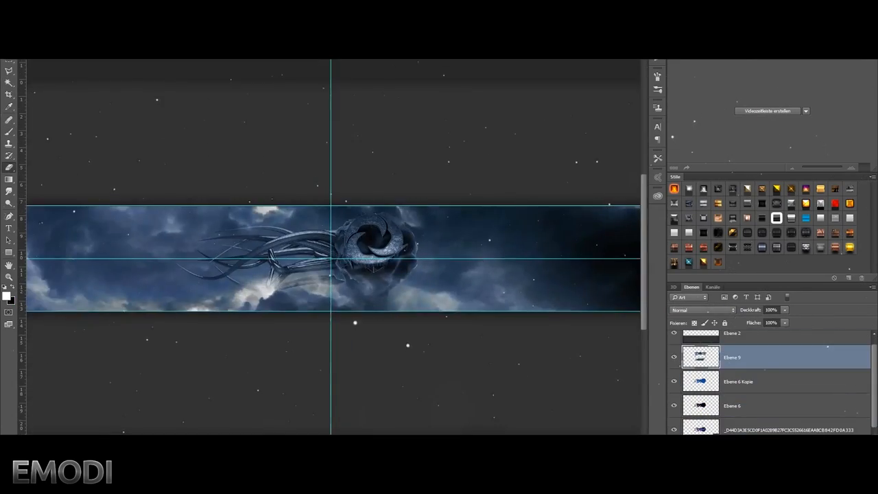
# Step: Pick a layer blending mode so the mountain image merges into the cloudy sky
pyautogui.click(702, 310)
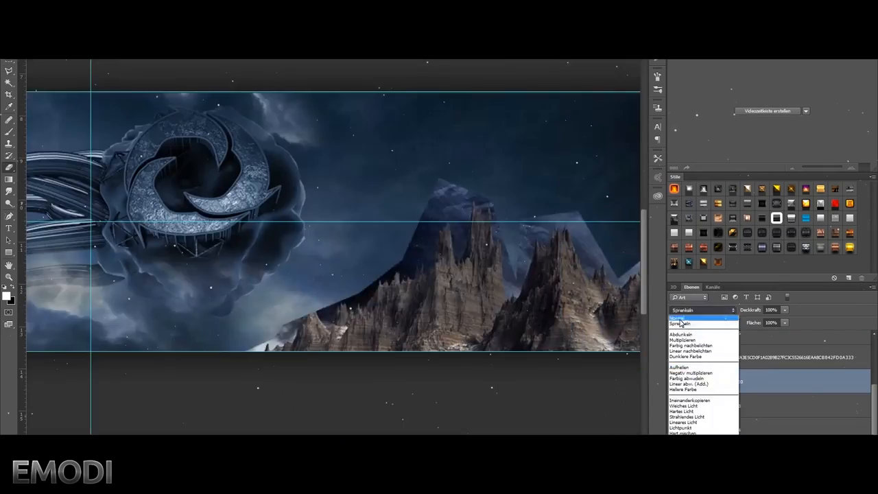
pyautogui.click(697, 315)
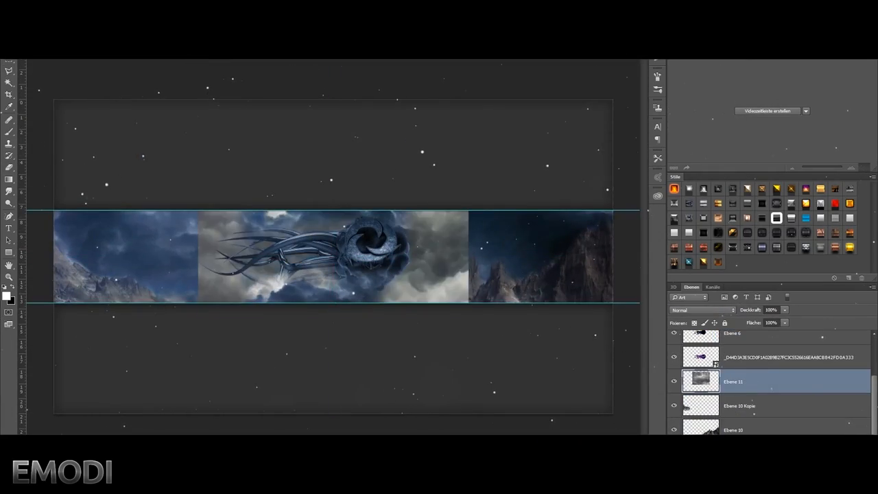